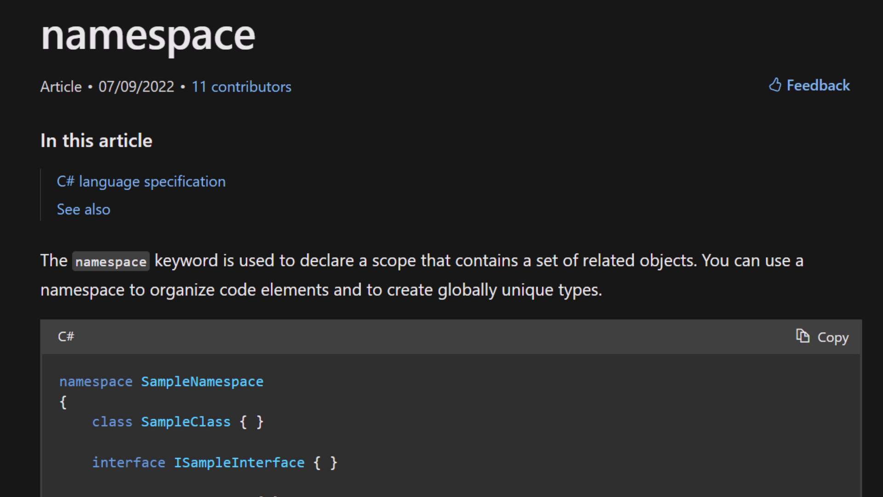
Scroll the namespace keyword article down to its C# sample code block.
scroll("down", 3)
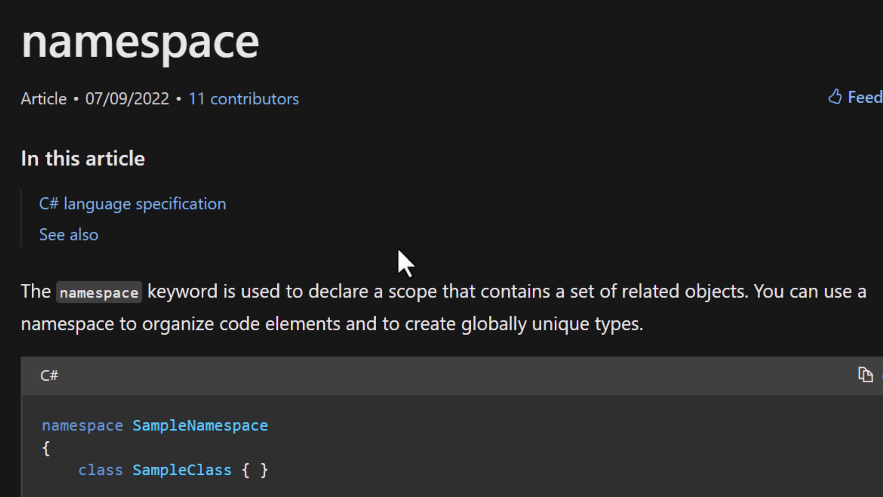
mouse_move(329, 276)
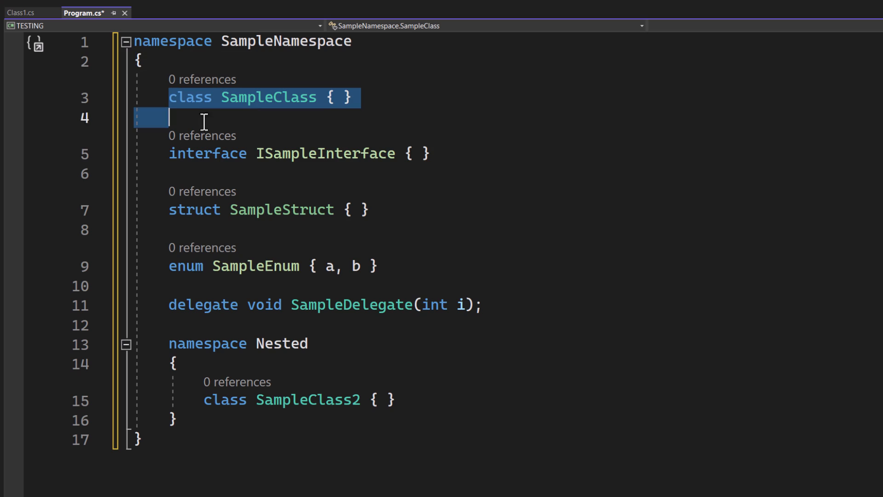
Highlight the pasted SampleClass declaration in Program.cs before returning to the article.
left_click_drag(169, 117, 309, 344)
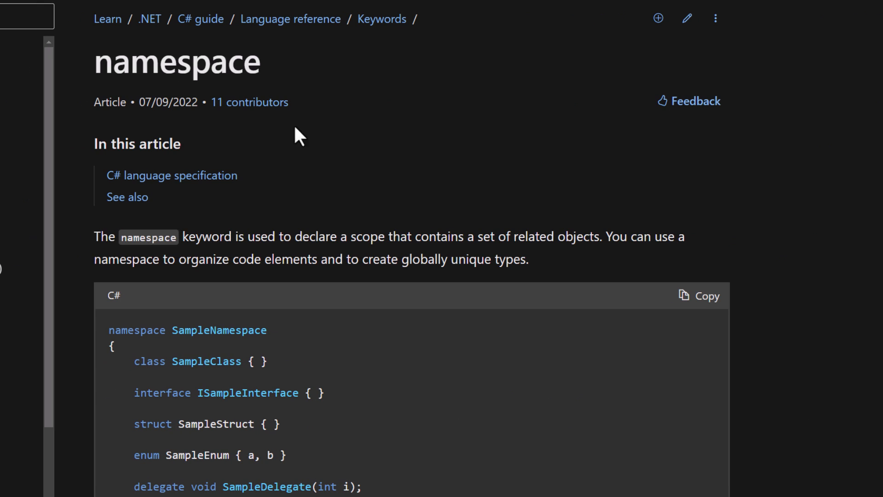
Scroll the C# specification to section 14.3's N1.N2 nested namespace example.
scroll("down", 3)
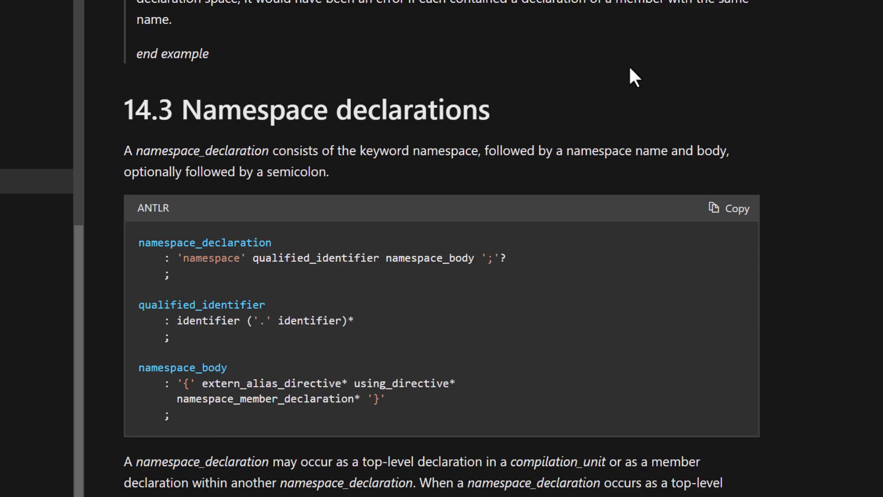
scroll("down", 3)
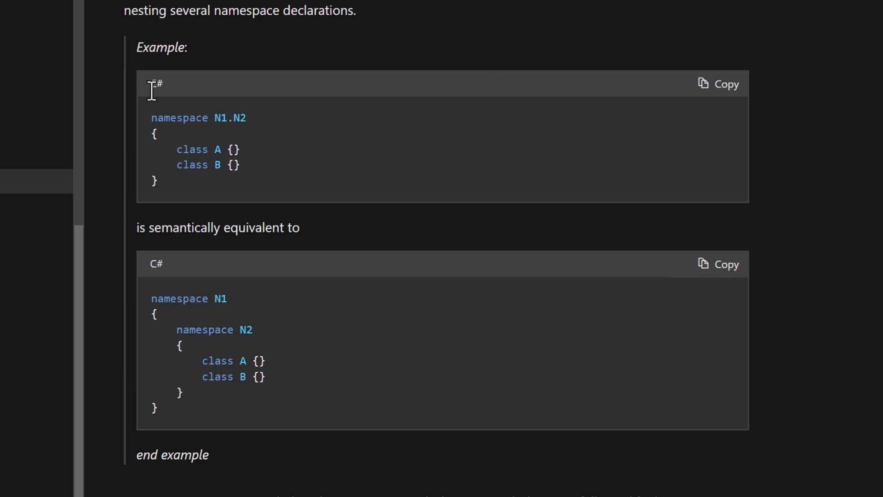
mouse_move(415, 372)
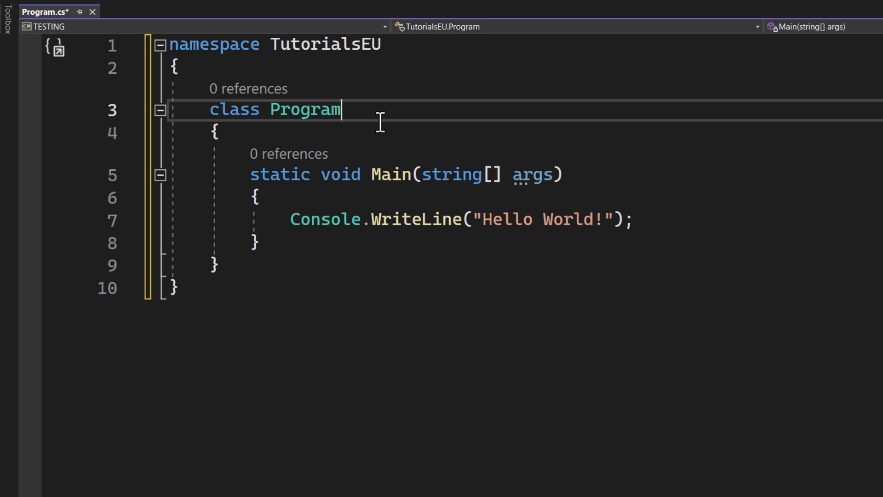
Inspect the Program class and TutorialsEU namespace, then run the Hello World program.
double_click(303, 110)
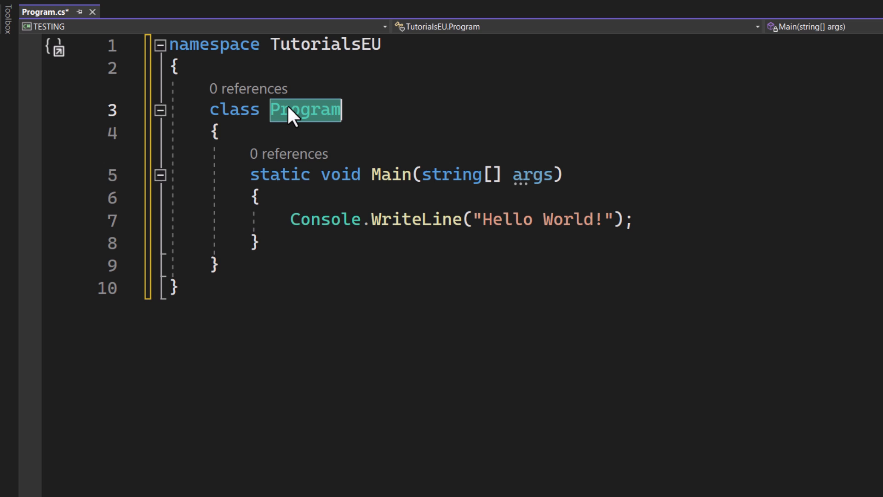
mouse_move(438, 174)
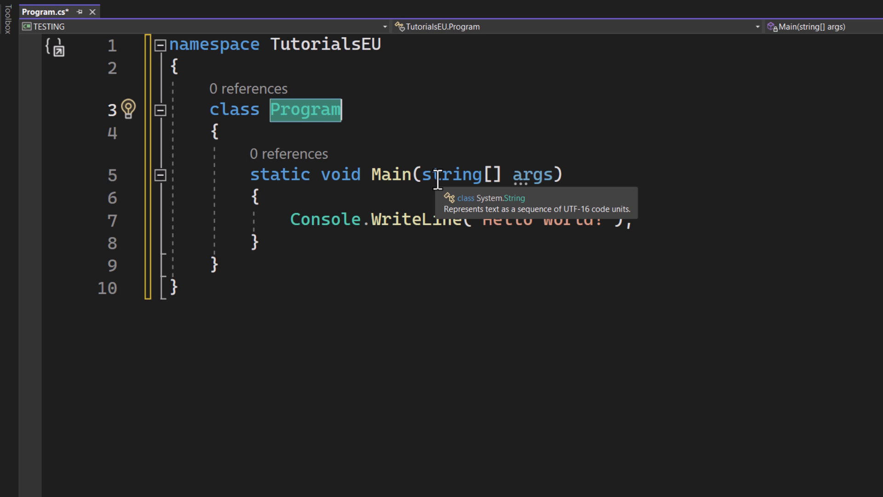
left_click(383, 45)
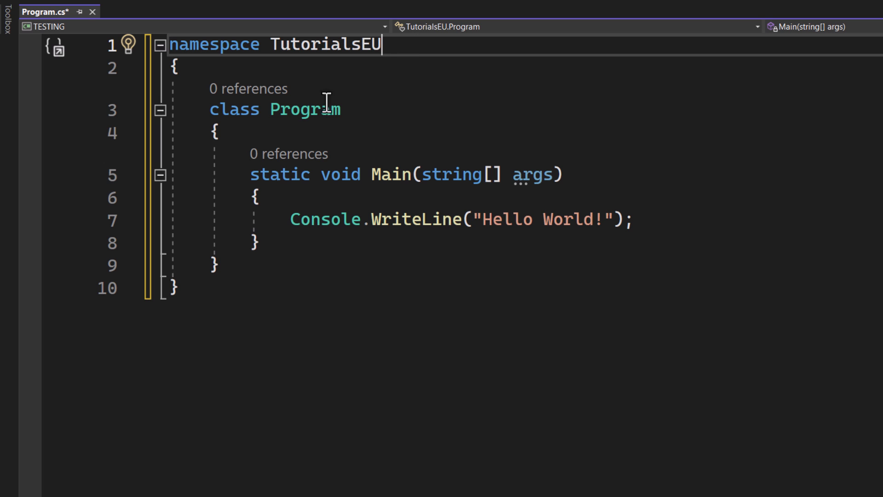
mouse_move(411, 219)
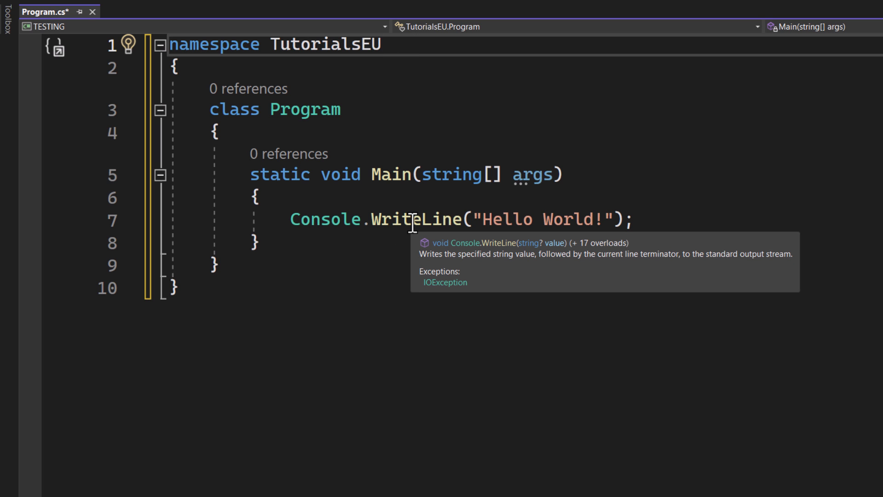
key("F5")
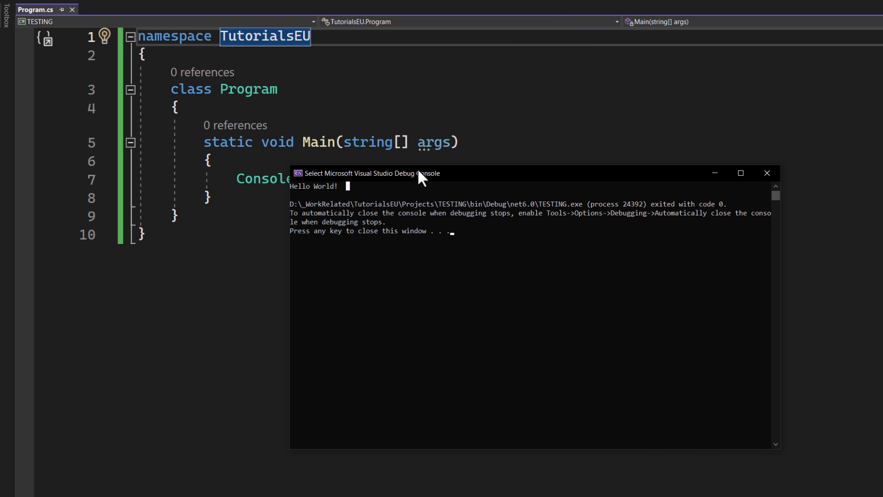
mouse_move(386, 74)
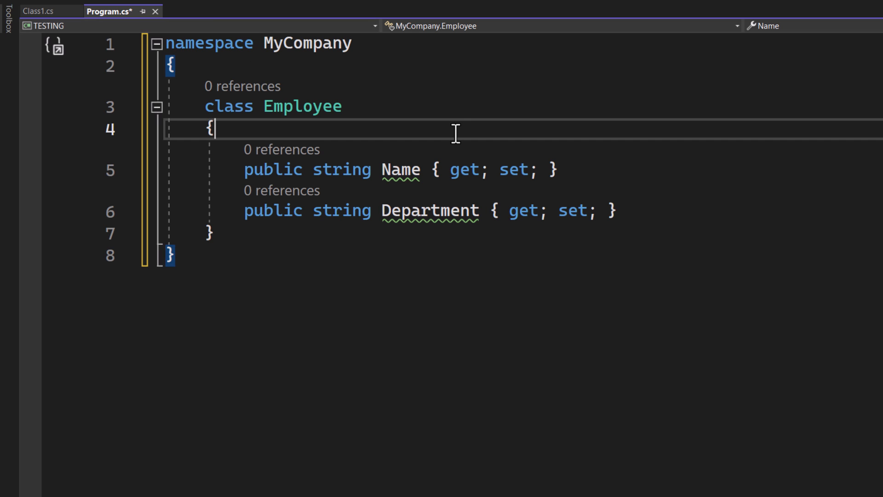
Below the MyCompany namespace, add 'MyCompany.Employee newEmployee = new MyCompany.Employee();'.
left_click(354, 42)
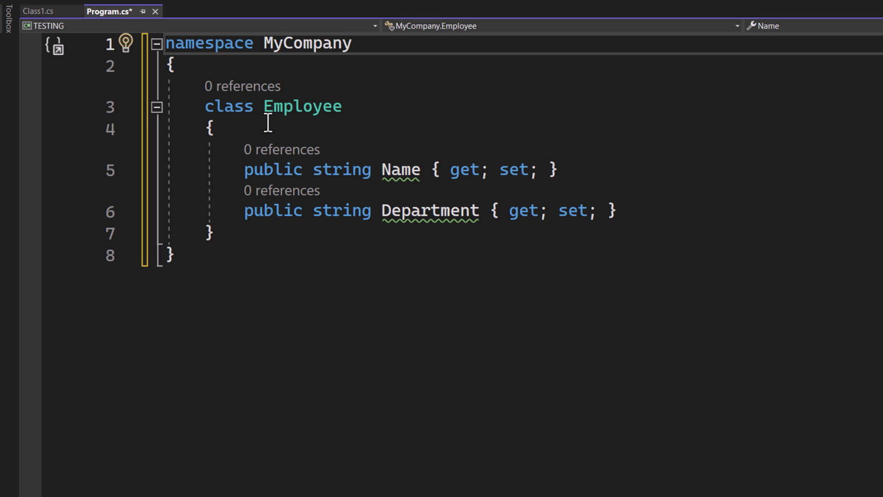
left_click(168, 256)
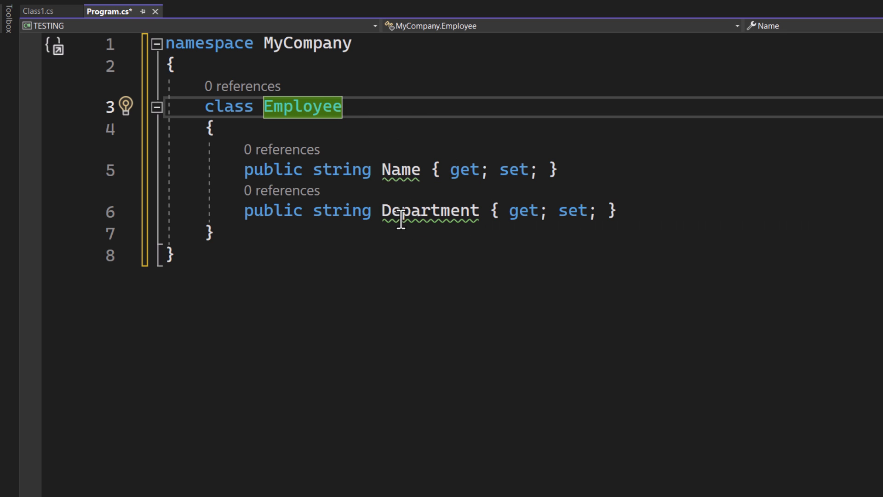
mouse_move(399, 211)
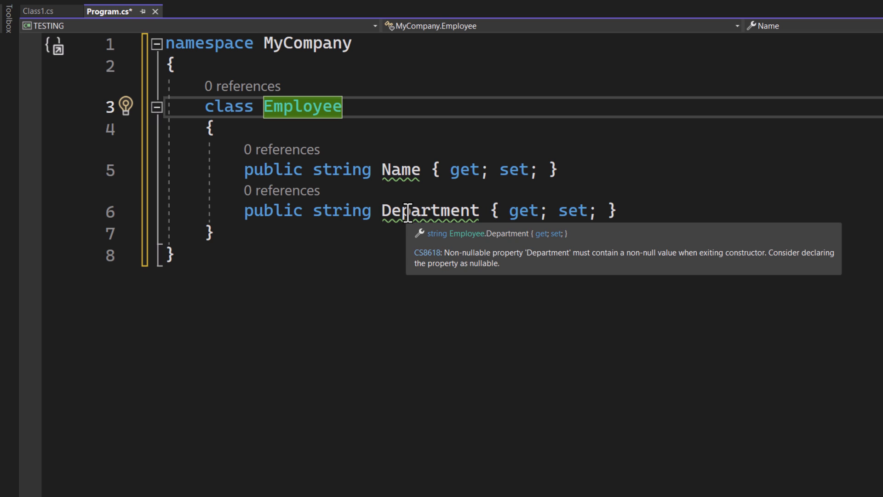
mouse_move(375, 294)
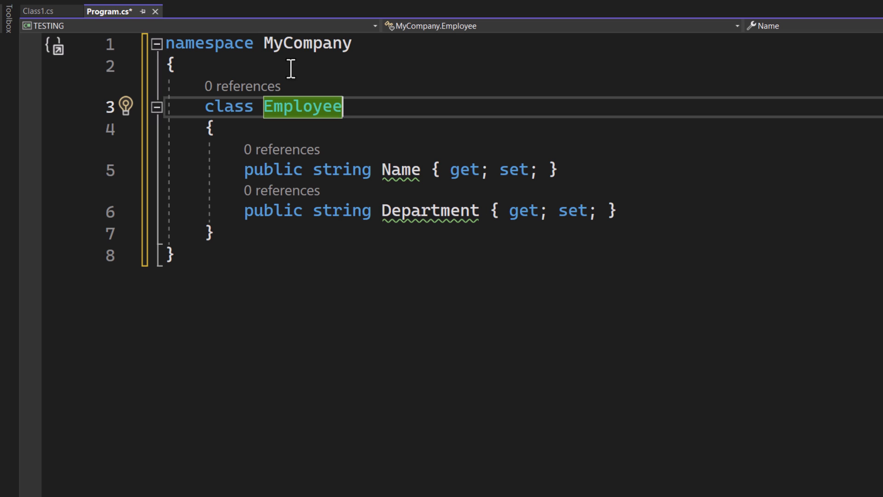
mouse_move(355, 69)
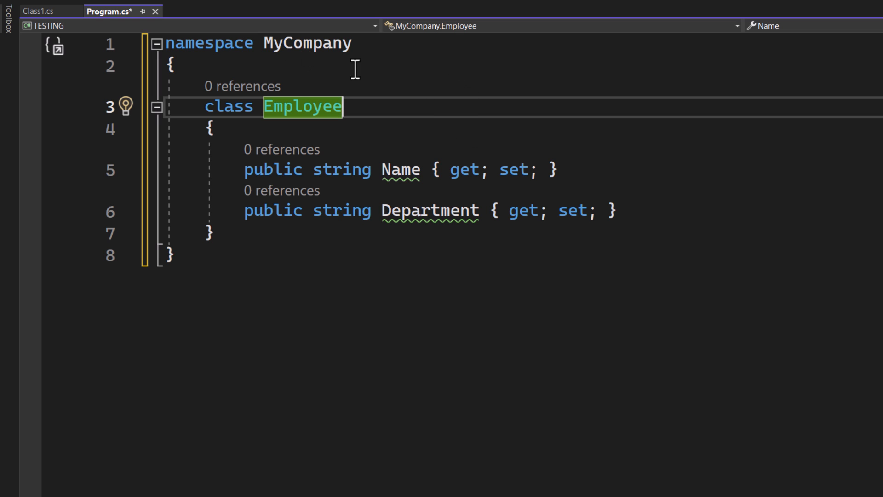
mouse_move(484, 52)
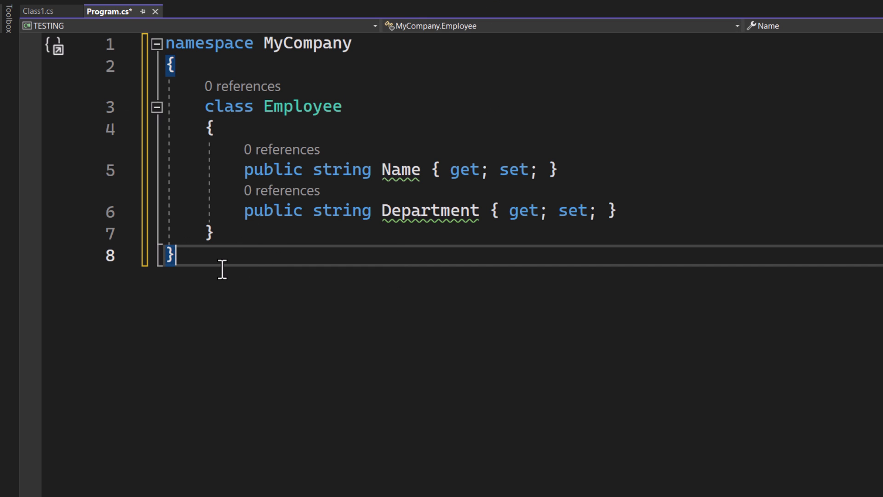
mouse_move(224, 313)
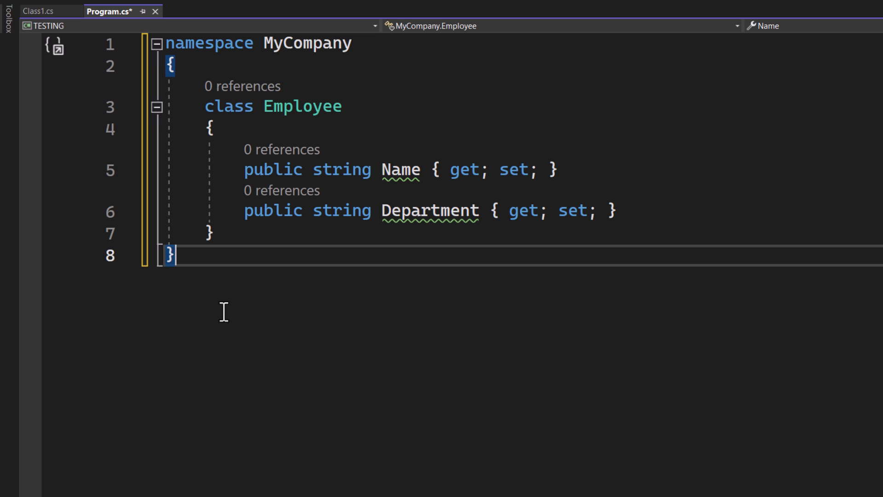
key("Enter")
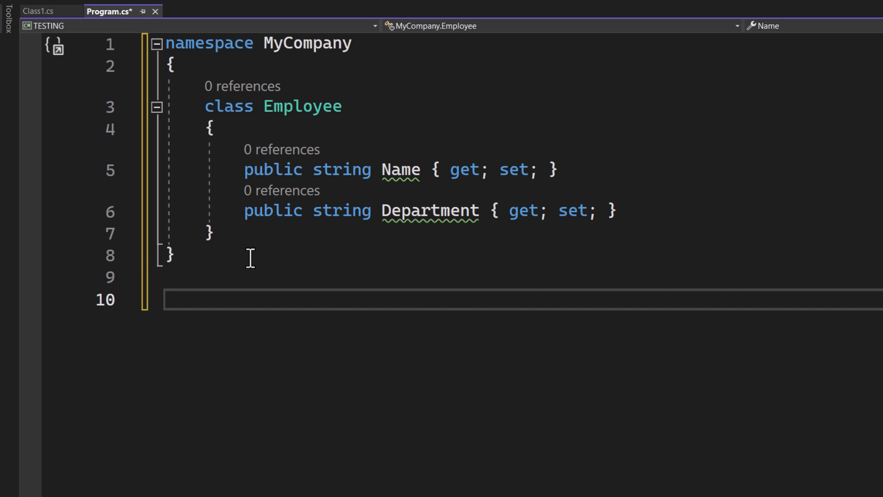
type("MyCompany.Employee newEmployee = new MyCompany.Employee();")
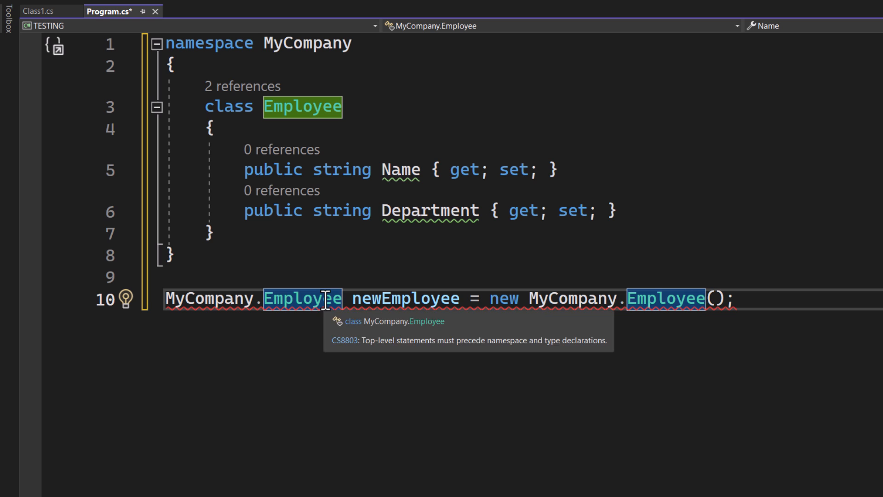
mouse_move(249, 337)
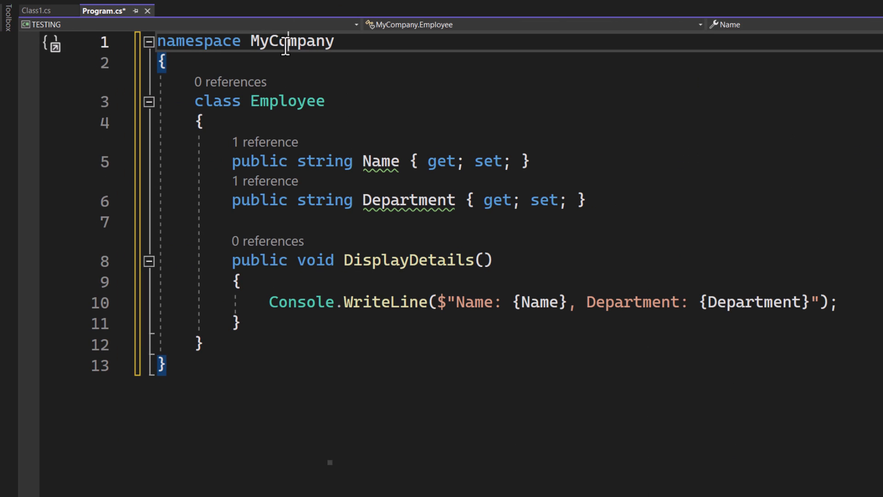
Select the MyCompany namespace names and wrap the Employee class in that namespace.
double_click(291, 40)
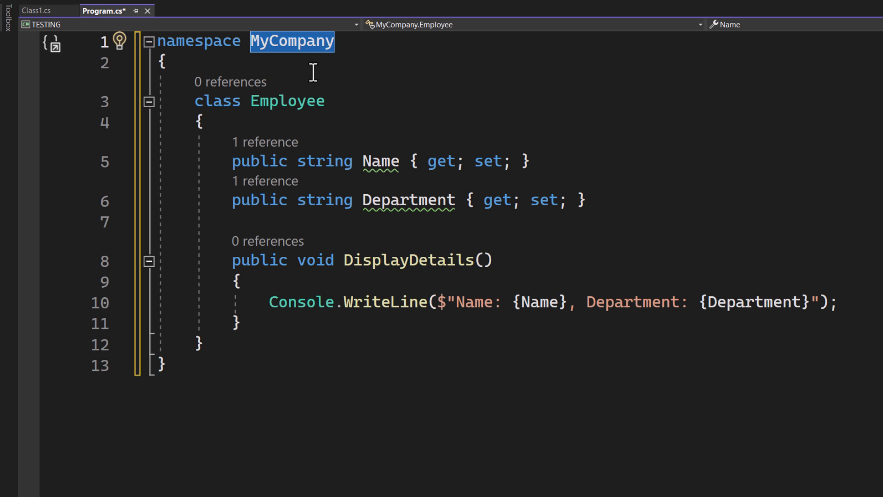
double_click(288, 101)
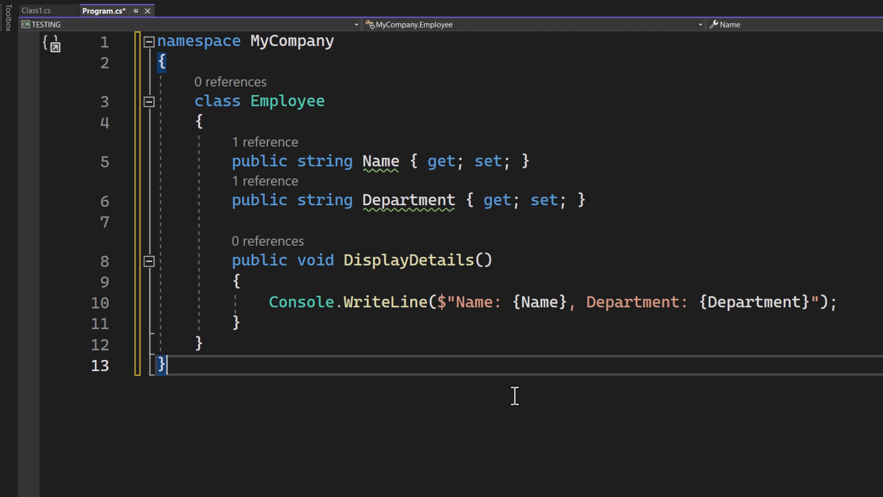
mouse_move(438, 169)
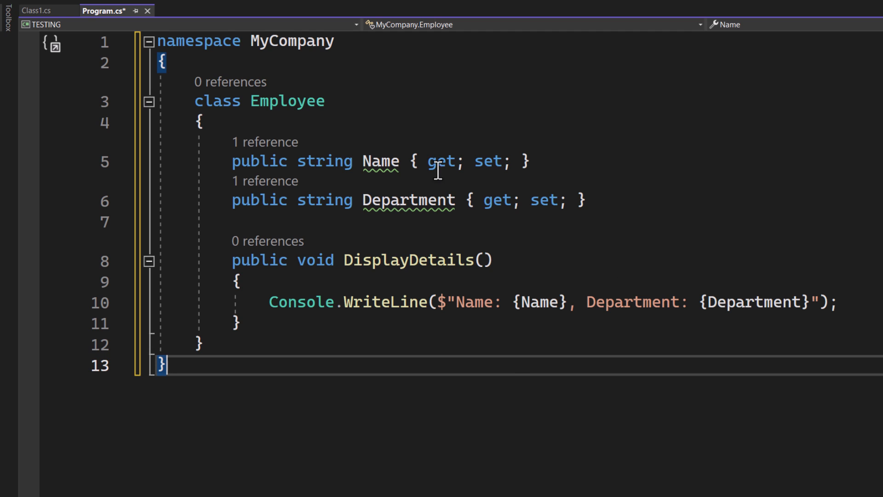
mouse_move(399, 67)
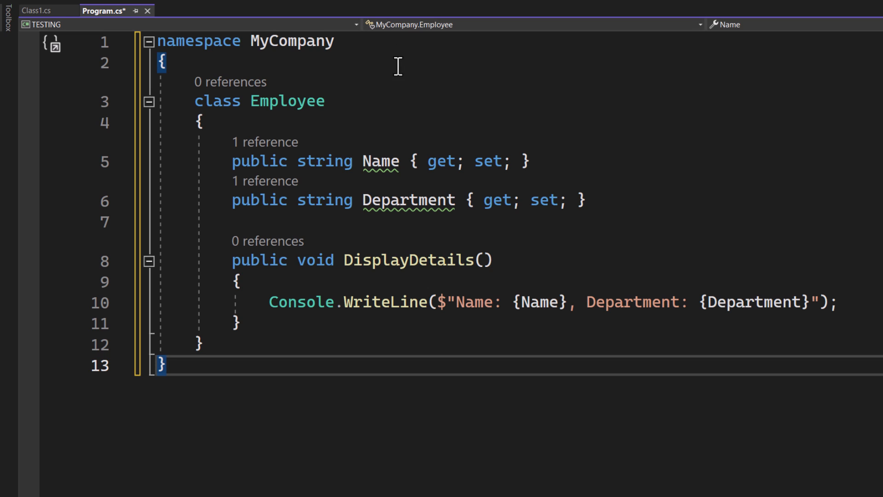
mouse_move(670, 195)
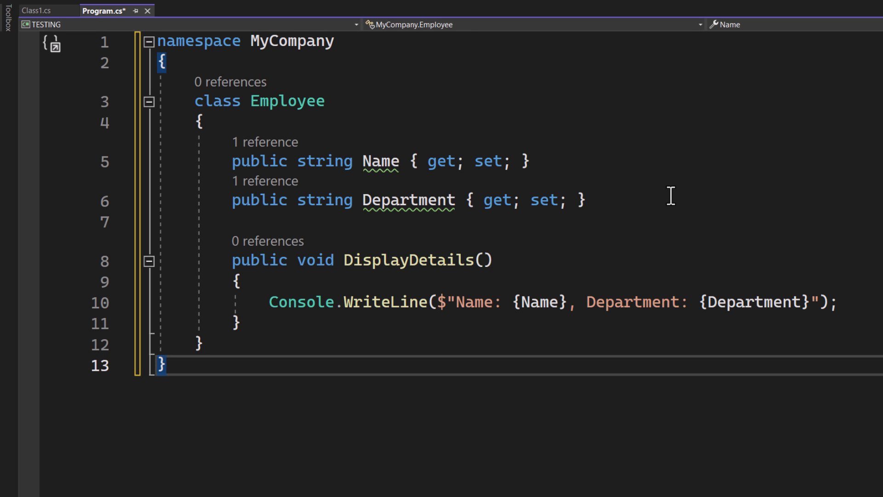
mouse_move(318, 26)
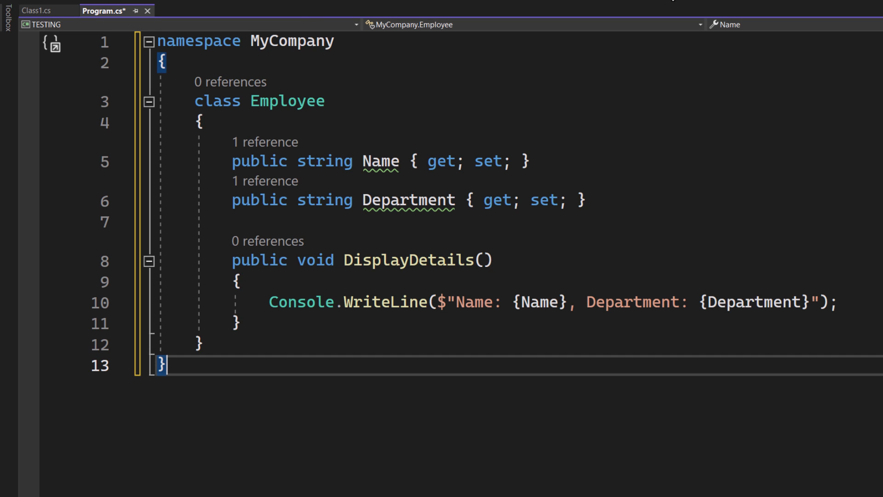
key("Enter")
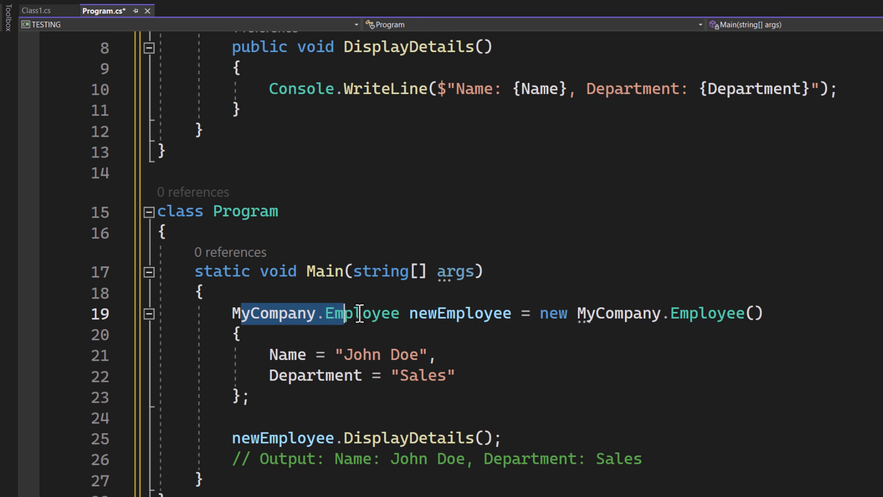
mouse_move(459, 313)
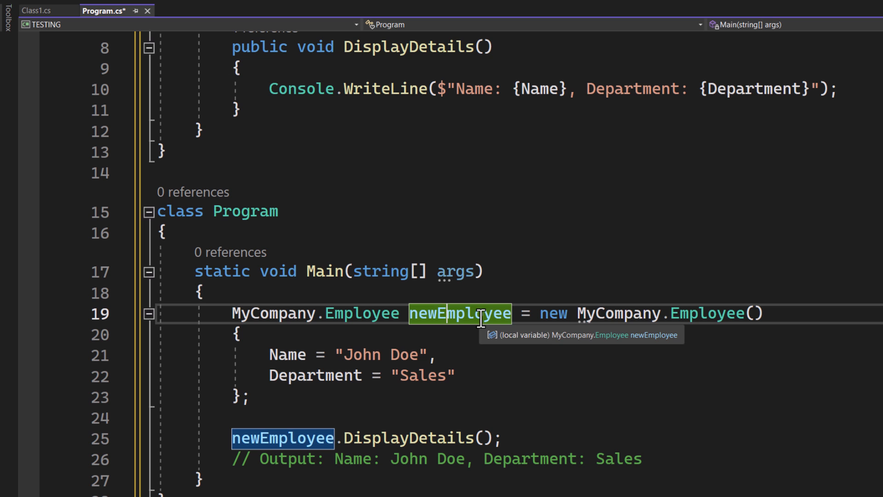
Run the program, read 'Name: John Doe, Department: Sales', and close the debug console.
left_click(402, 375)
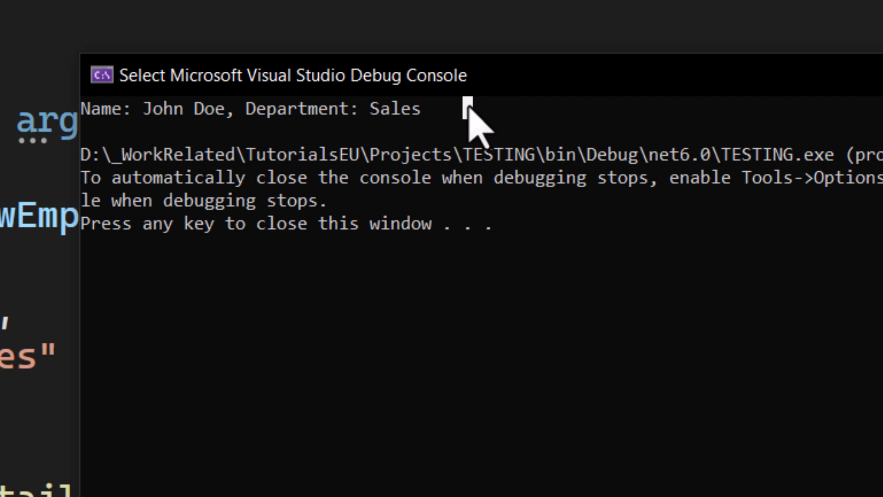
key("enter")
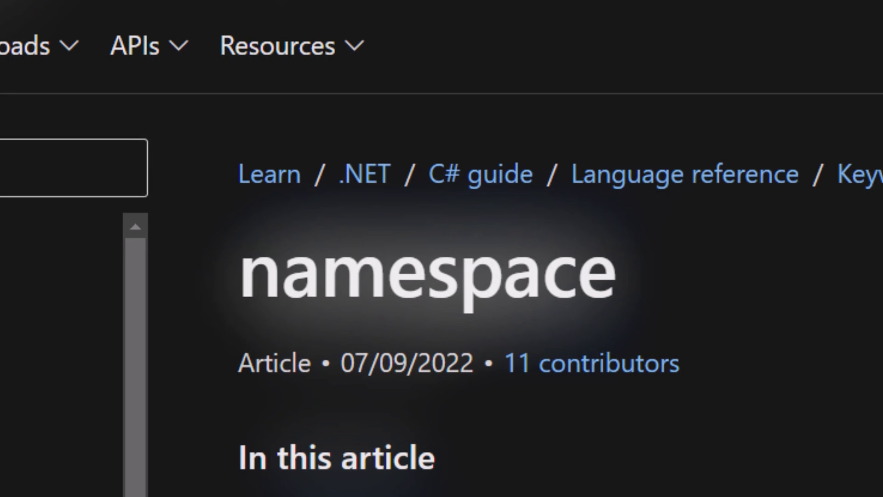
Scroll through the C# language reference article on the namespace keyword.
scroll("down", 3)
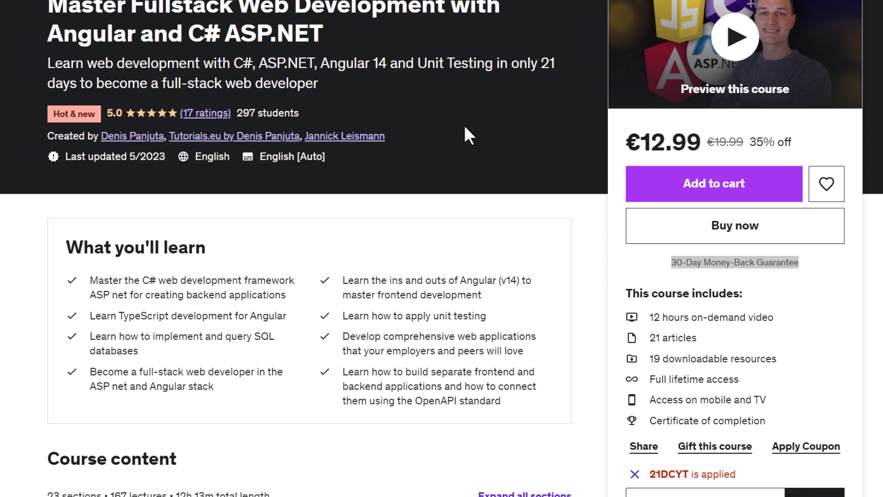
Scroll down the Master Fullstack Web Development with Angular and C# ASP.NET course page.
scroll("down", 3)
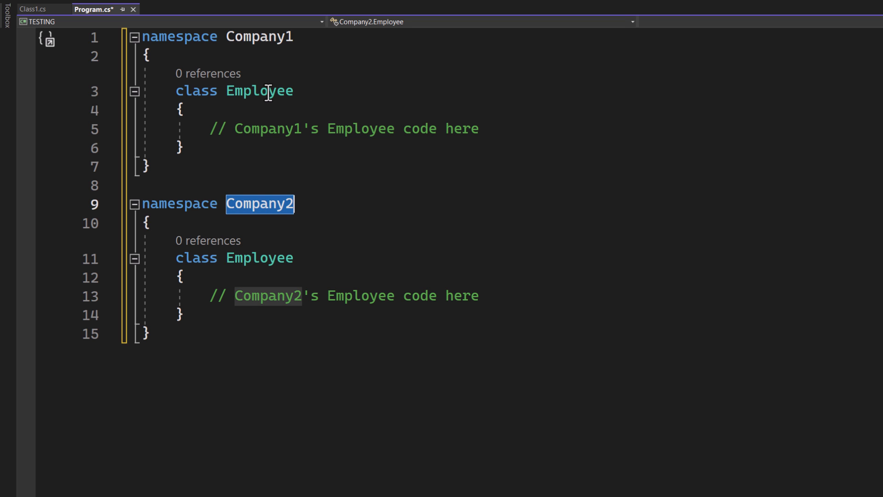
Select the Company2 Employee class and type 'Company1.Employee newEmployee = new Company1.Employee();'.
double_click(258, 258)
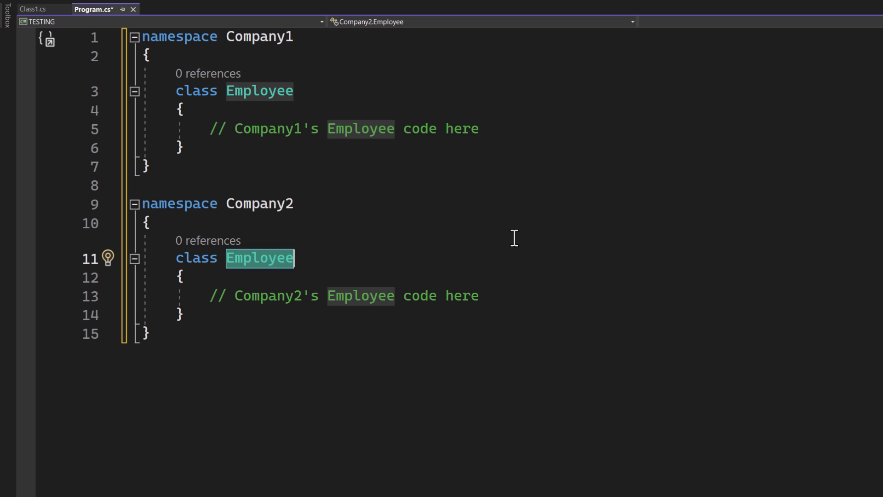
mouse_move(568, 123)
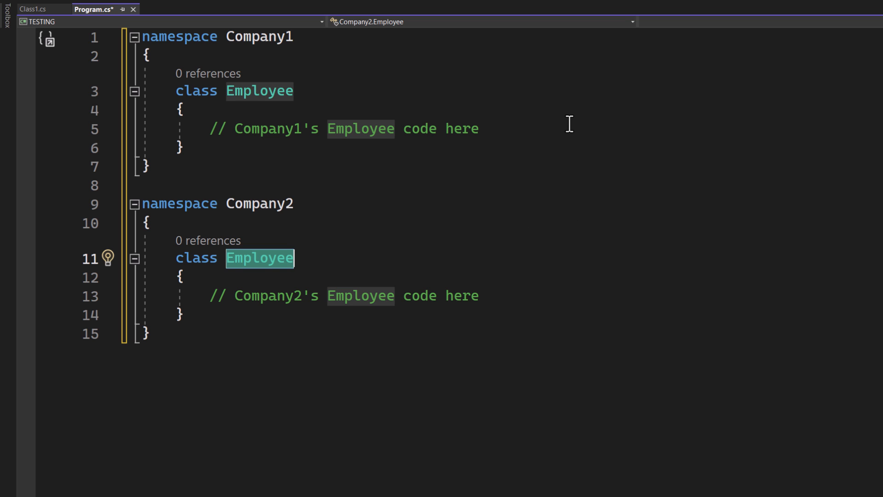
type("Company1.Employee newEmployee = new Company1.Employee();")
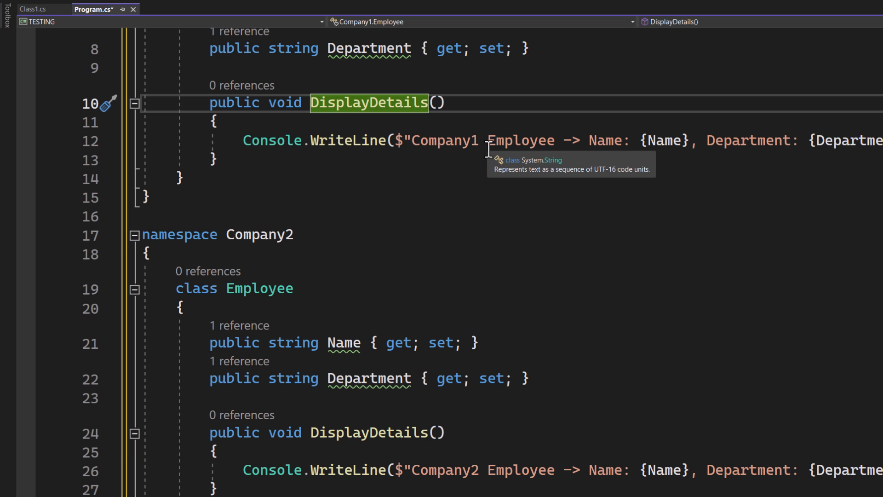
In Main, create Company1 employee Alice (Marketing) and Company2 employee Bob (Finance), displaying both.
scroll("down", 3)
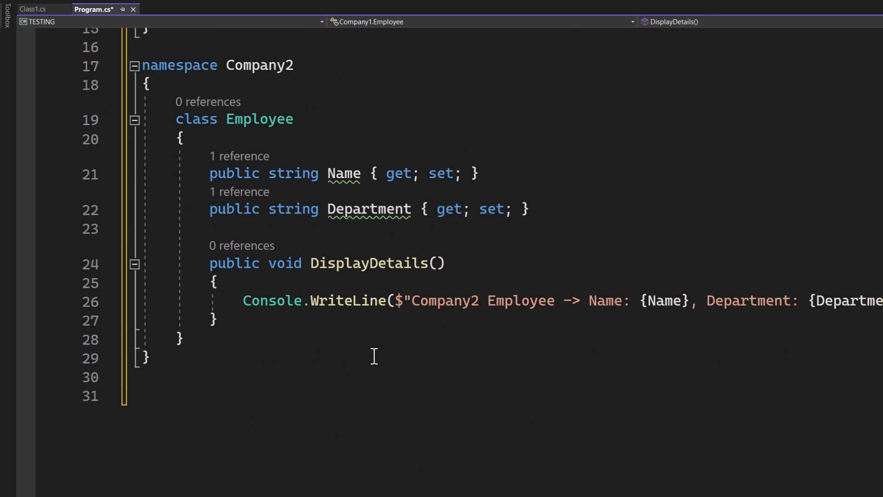
scroll("down", 3)
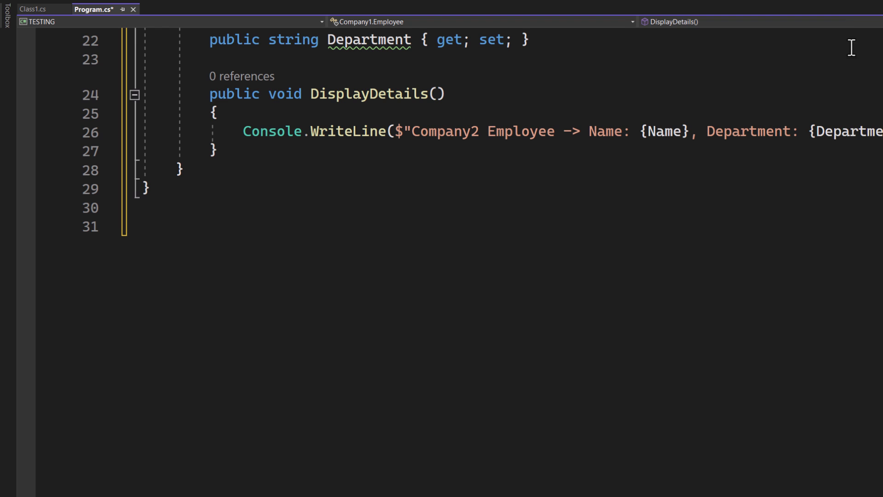
scroll("down", 3)
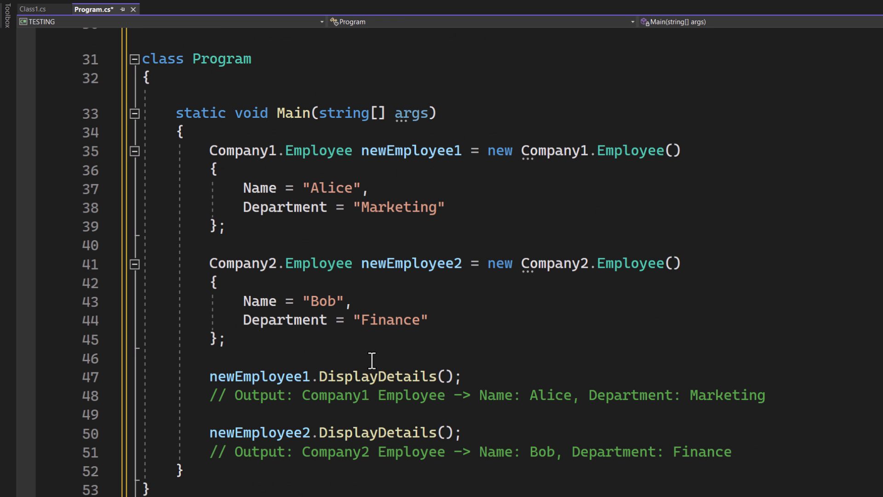
double_click(376, 432)
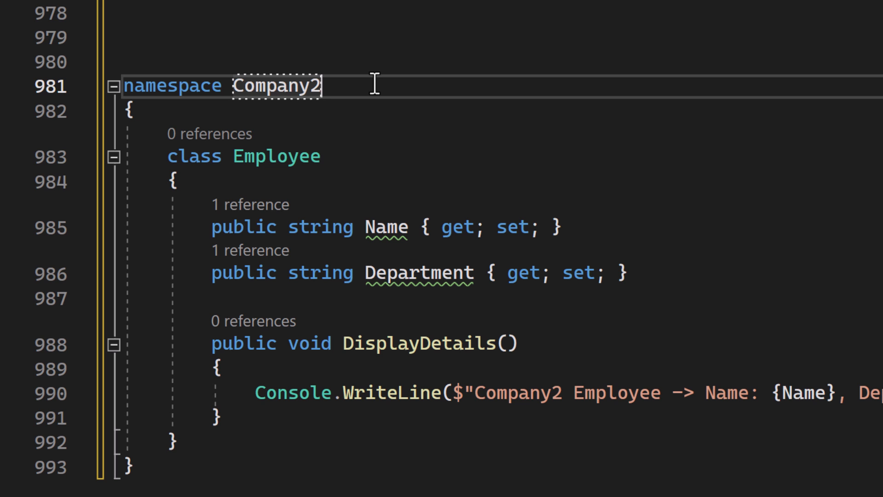
Build the TESTING project and open its bin\Debug\net6.0 output folder in File Explorer.
type("65")
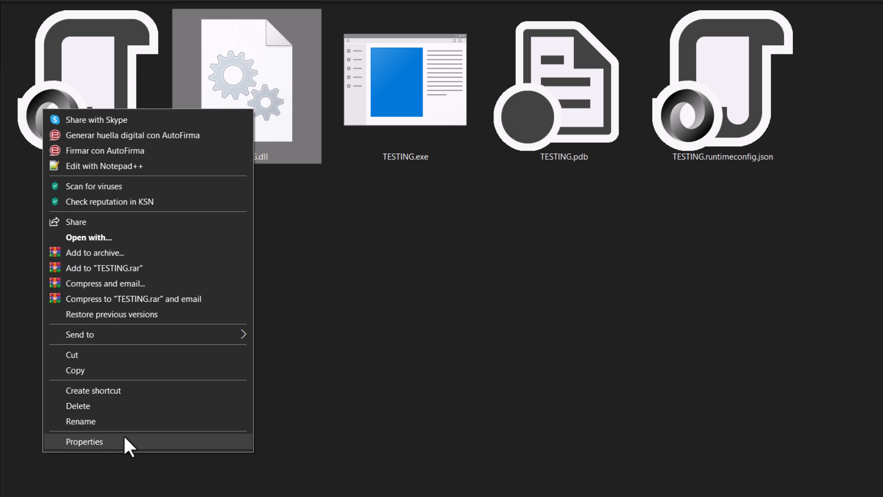
View TESTING.dll's Properties to check its file type, size and modification date.
left_click(84, 441)
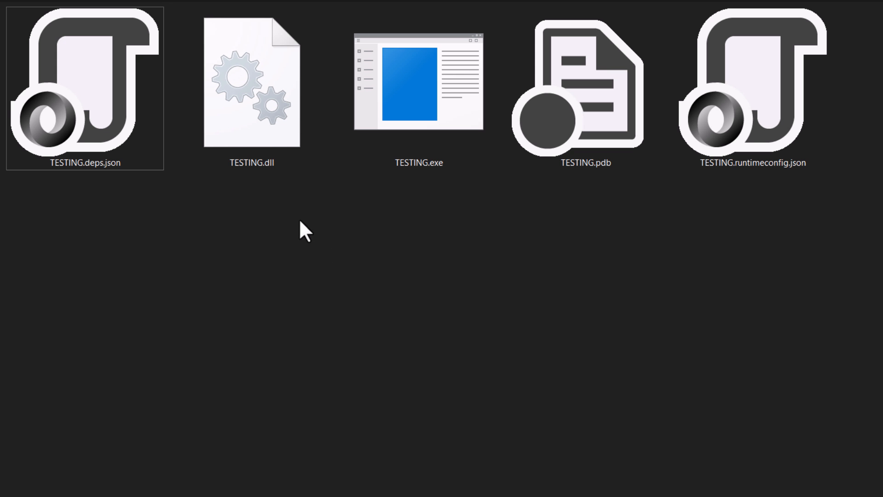
right_click(252, 85)
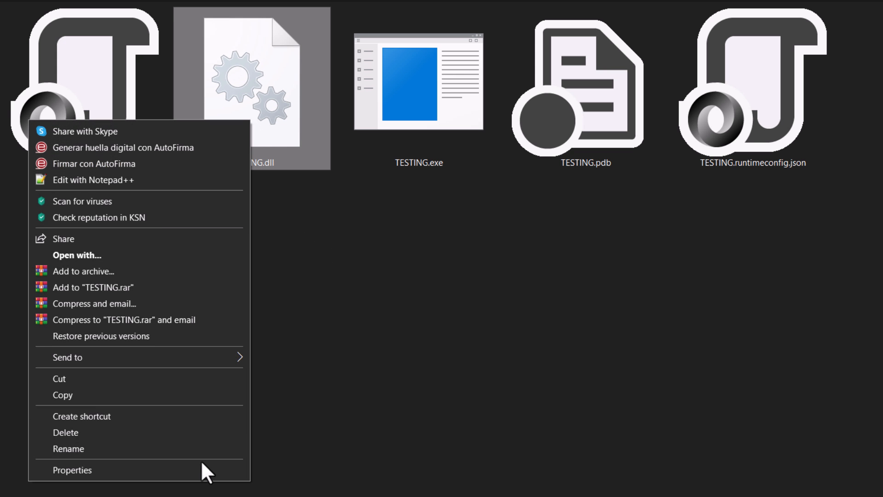
left_click(72, 469)
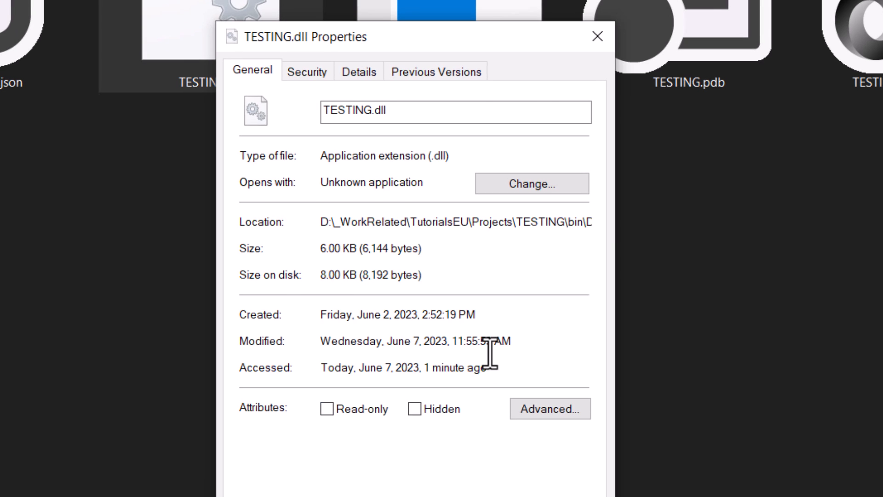
left_click(359, 71)
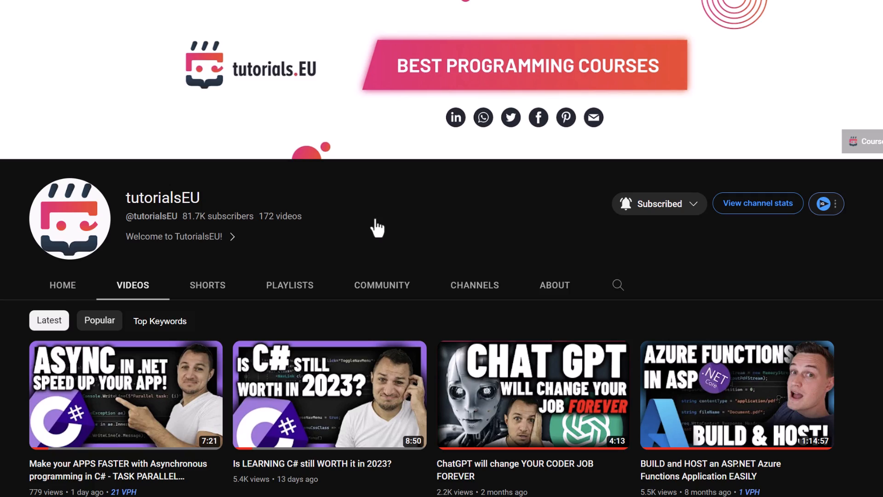
scroll("down", 3)
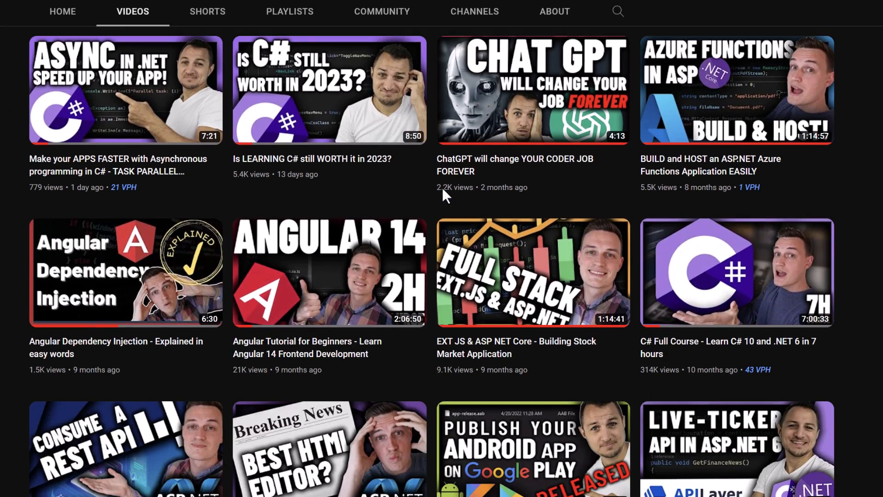
scroll("down", 3)
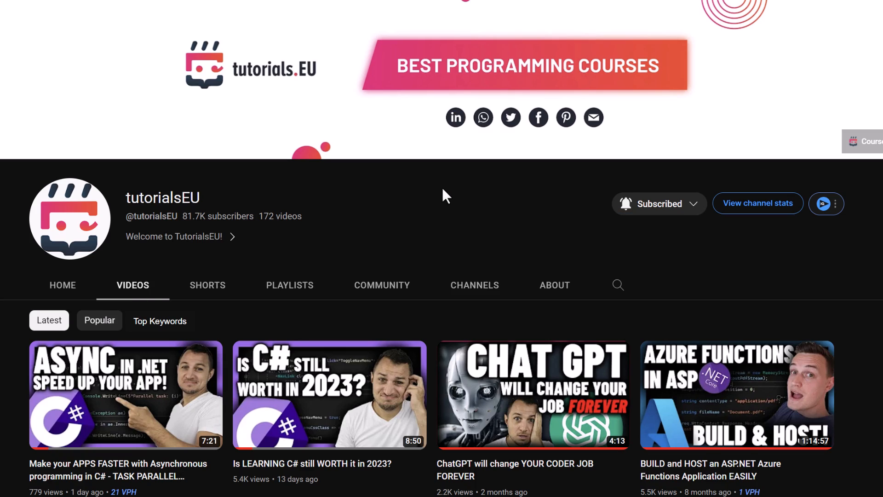
scroll("down", 3)
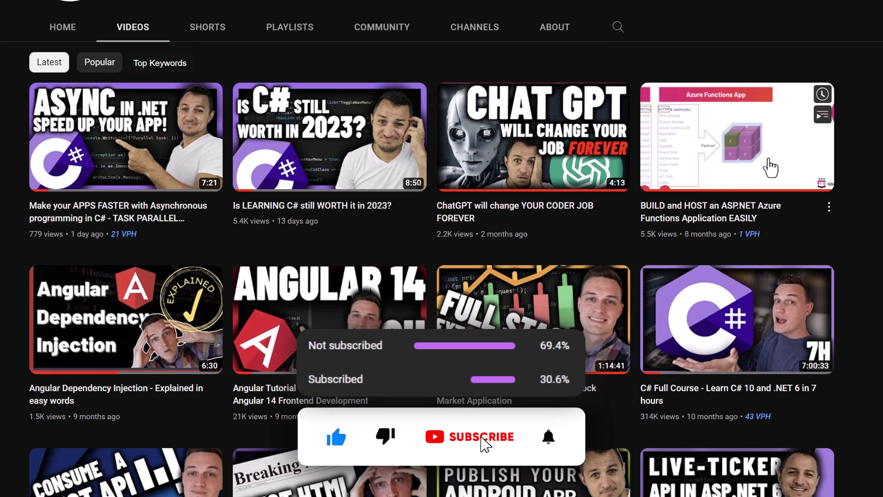
left_click(480, 436)
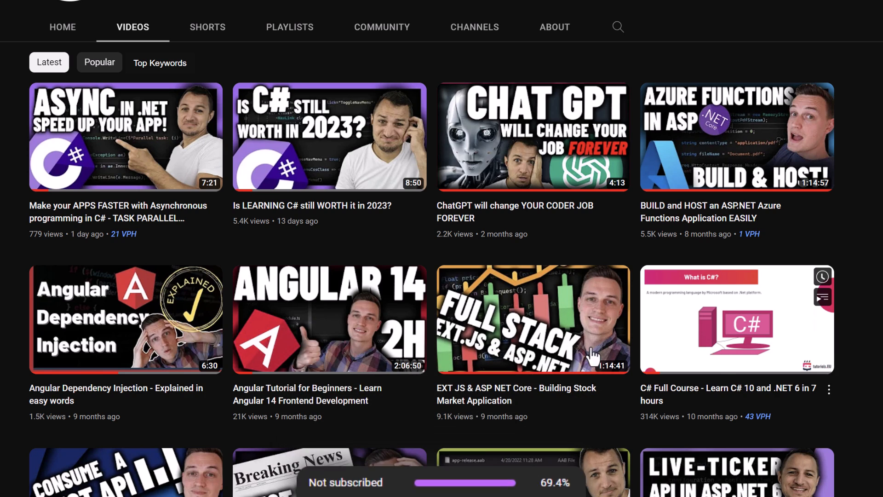
scroll("down", 3)
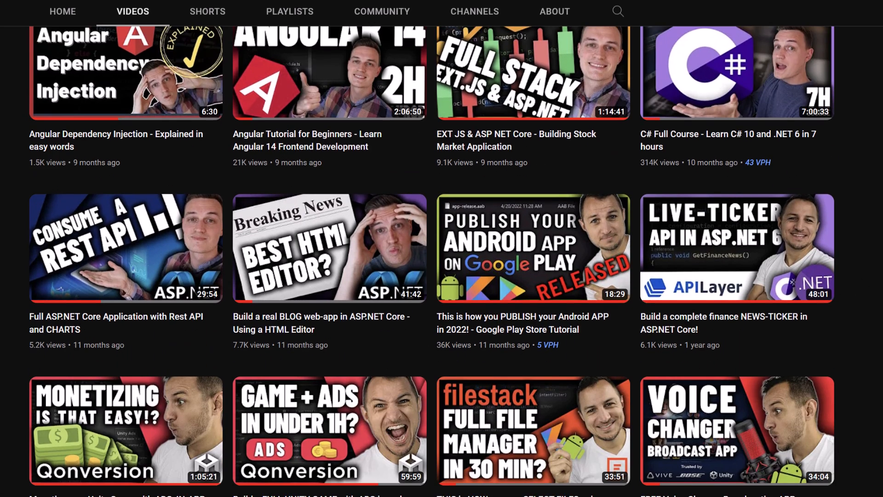
scroll("down", 3)
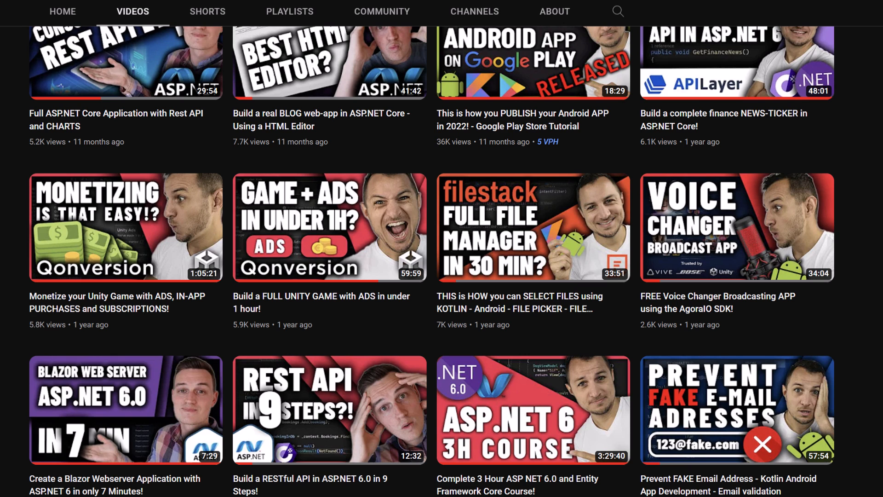
scroll("down", 3)
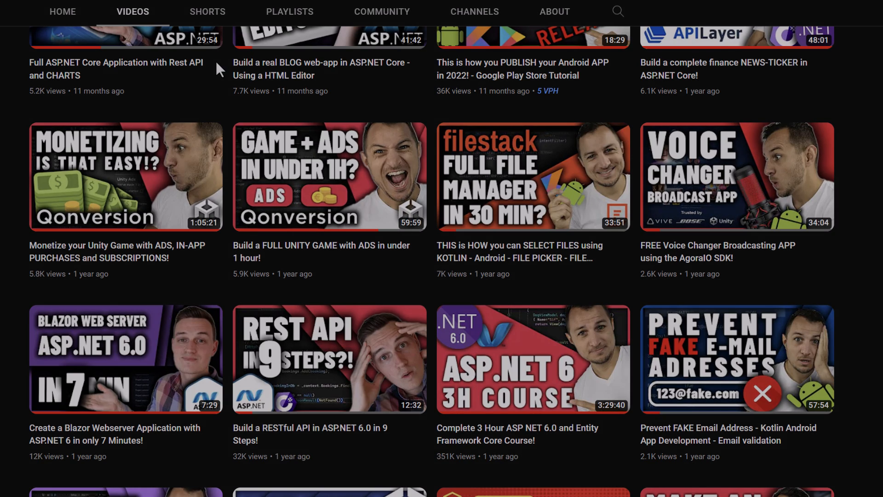